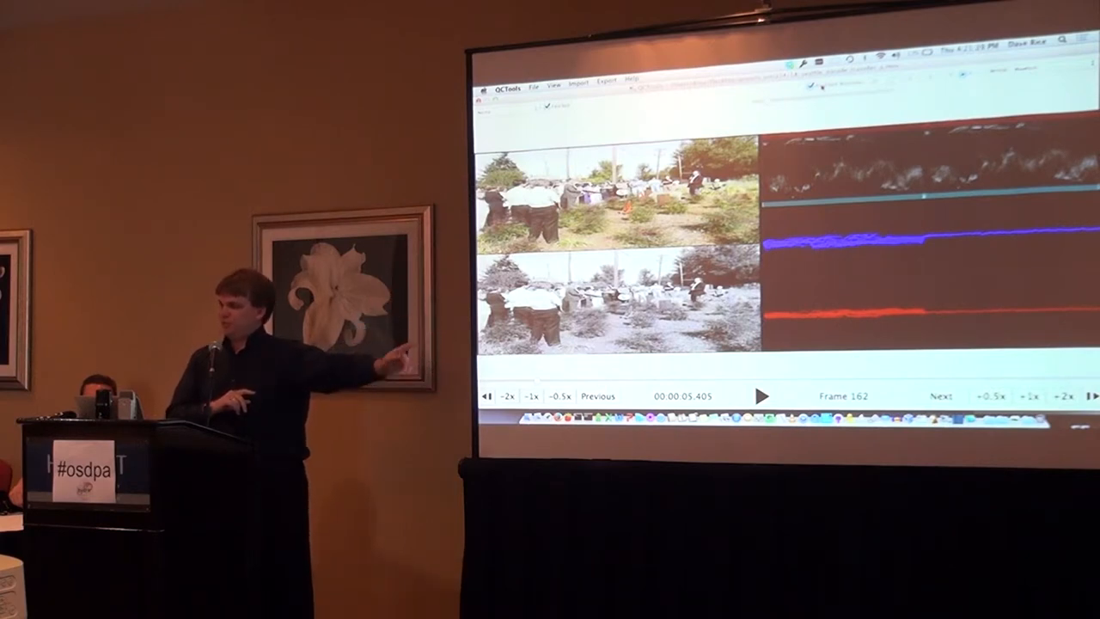
- Play the field footage briefly and pause it beside the bit plane view
click(763, 395)
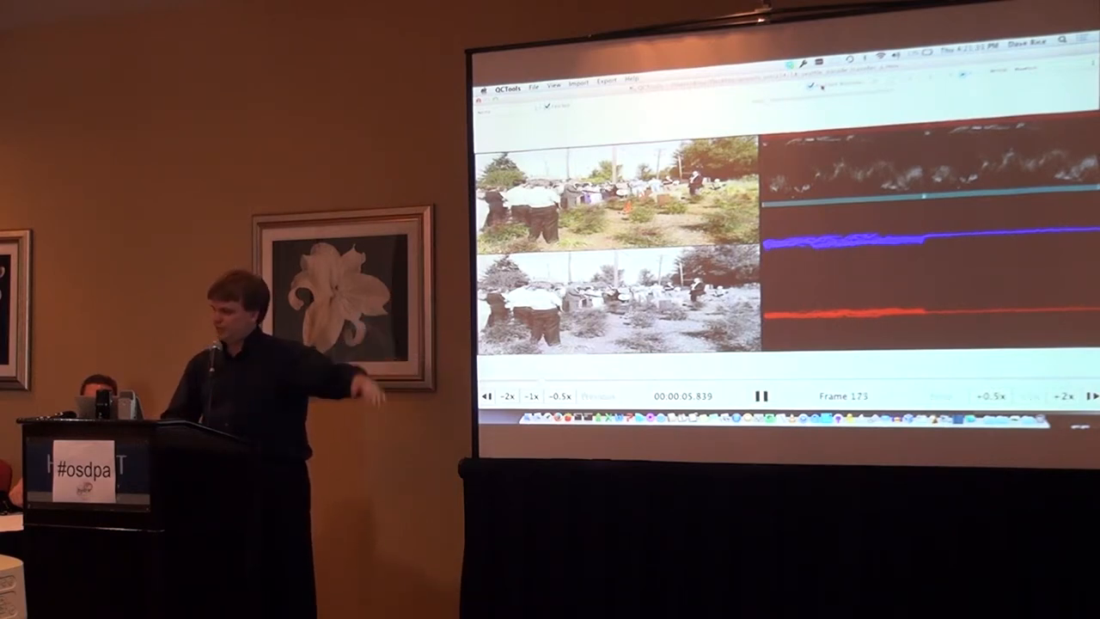
click(760, 395)
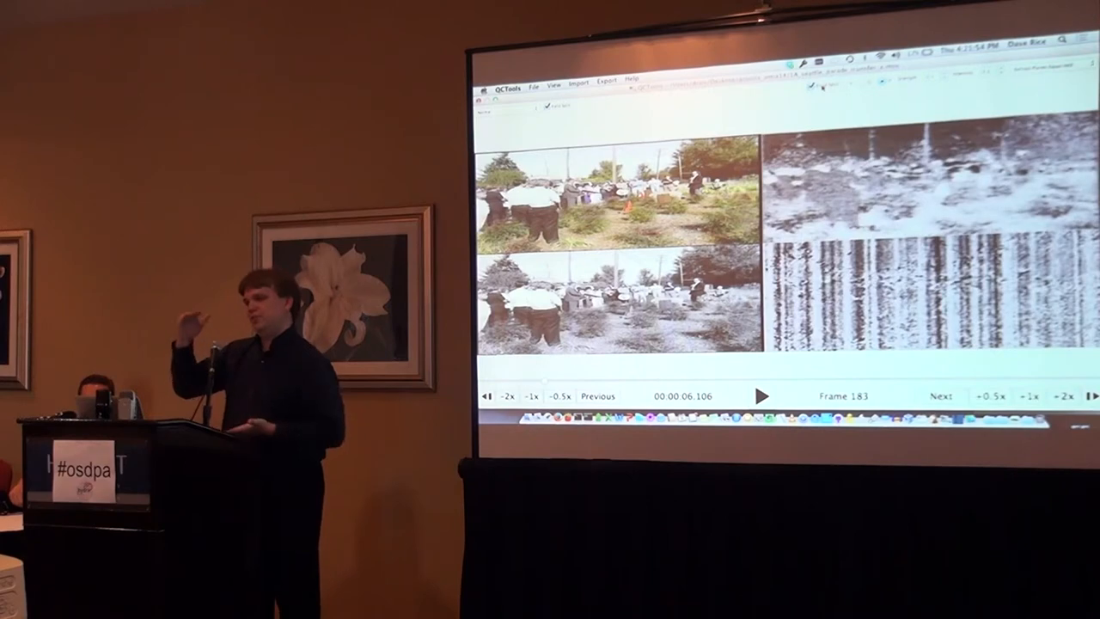
- Resume playback, pause on the girl scene, then continue toward frame 553
click(762, 395)
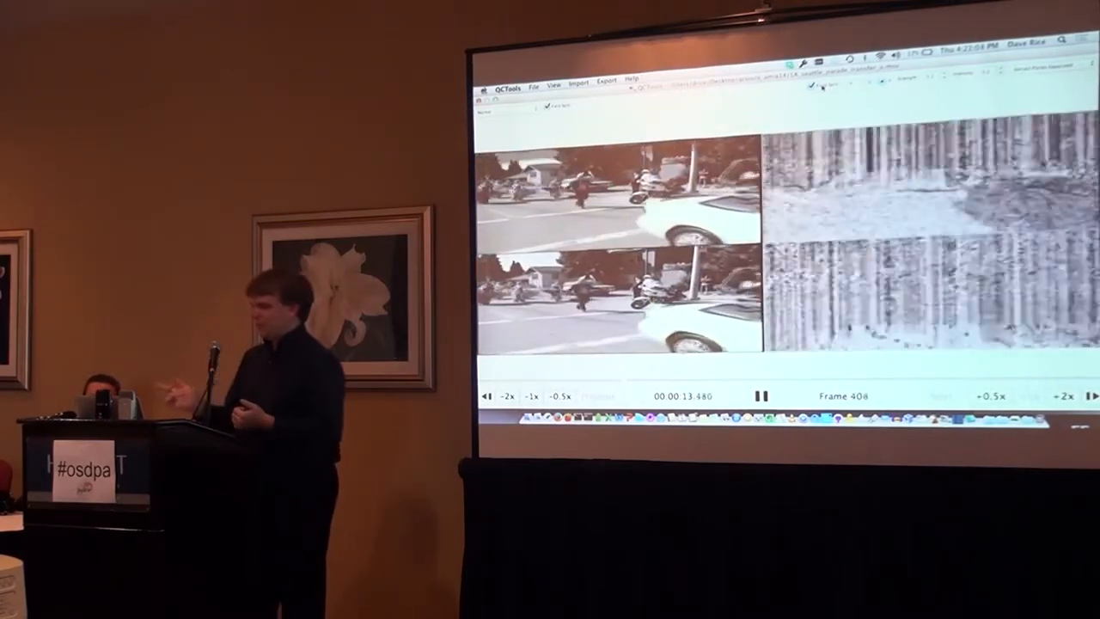
click(760, 395)
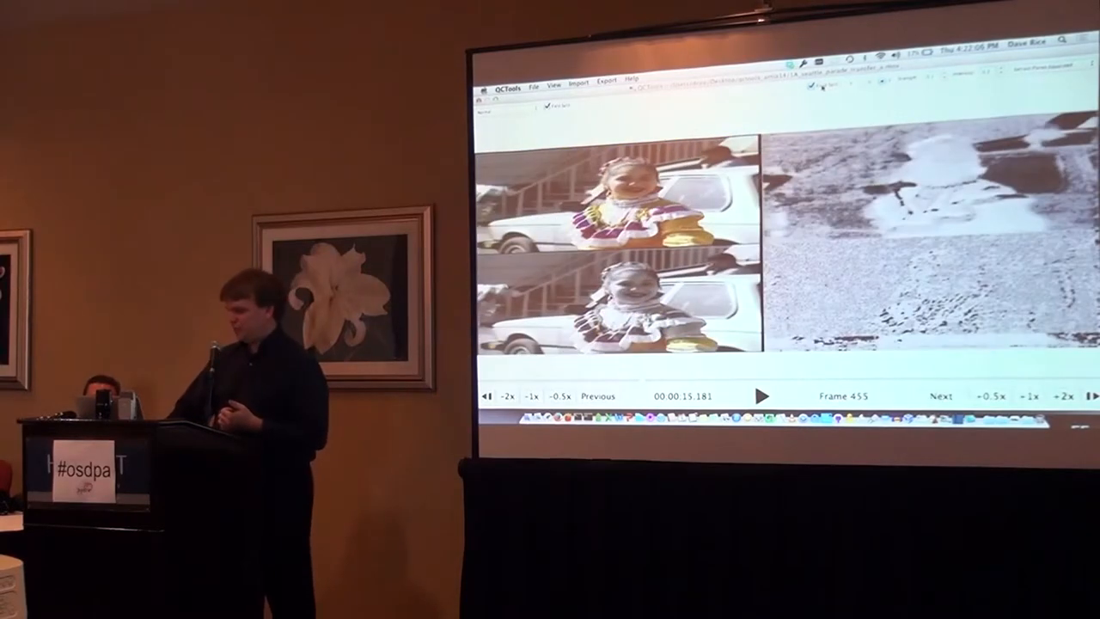
click(762, 395)
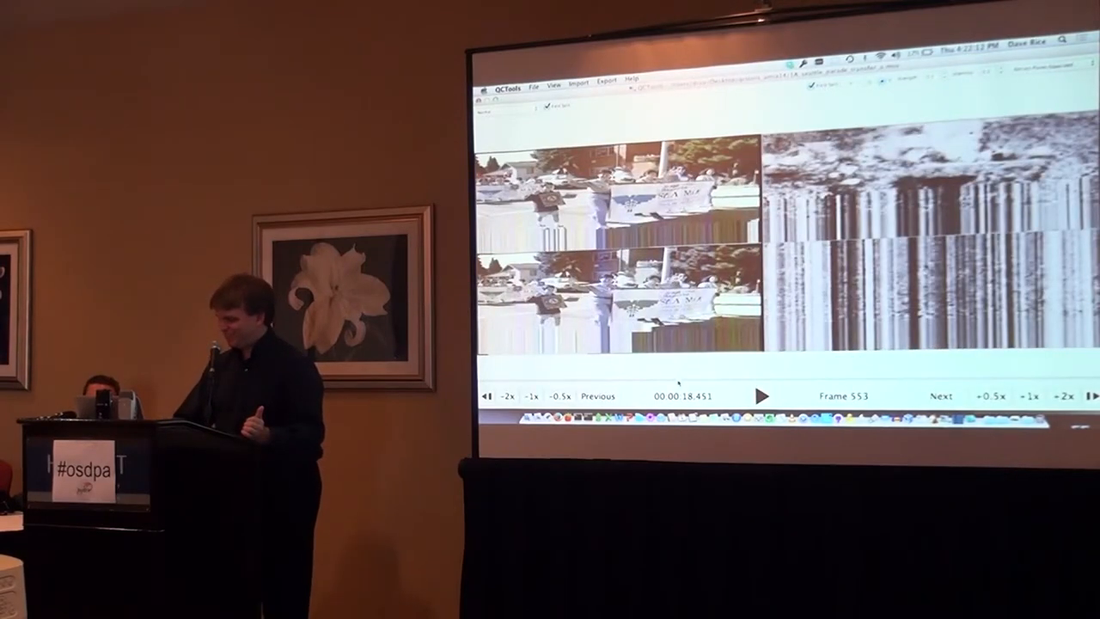
- Pause the player before loading the sunglasses clip
click(761, 395)
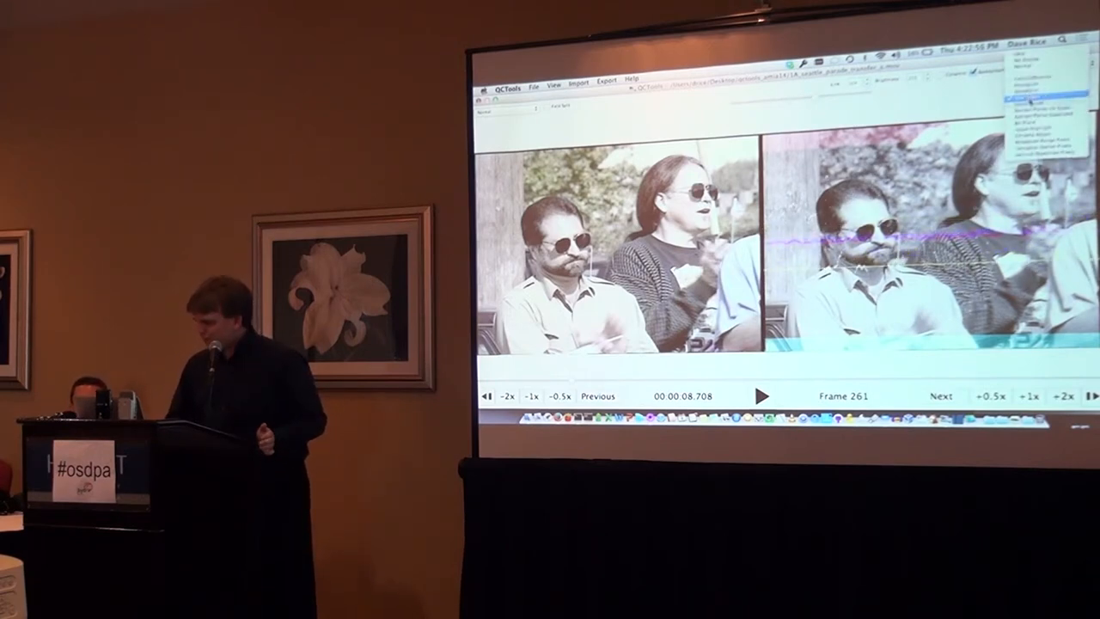
- Choose a different display filter and advance to the streaked magenta codec frames around 629
click(763, 396)
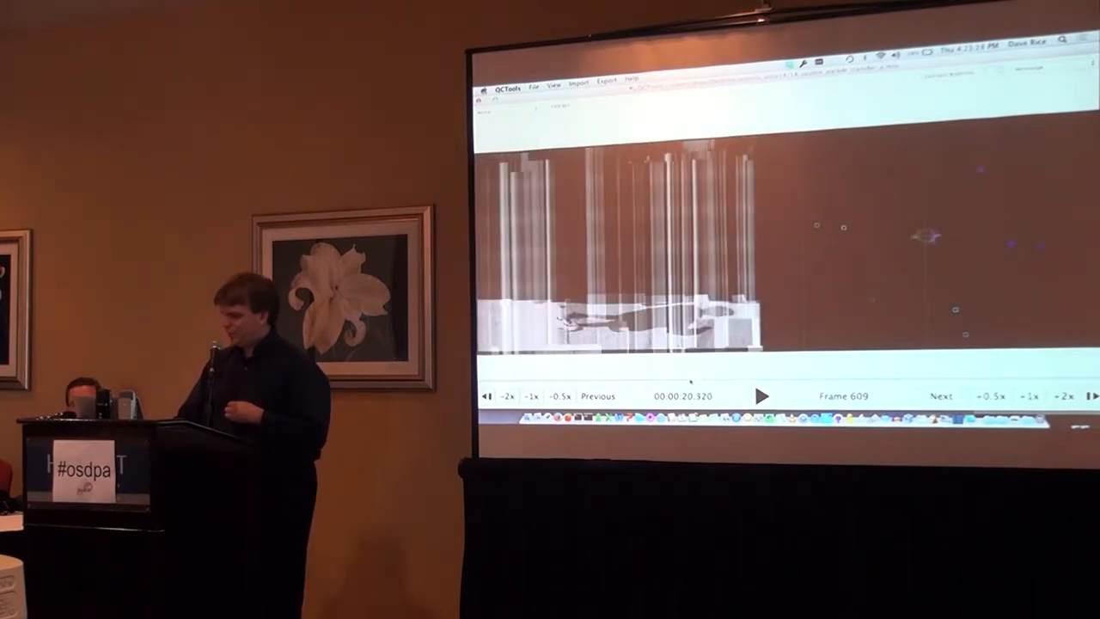
click(761, 396)
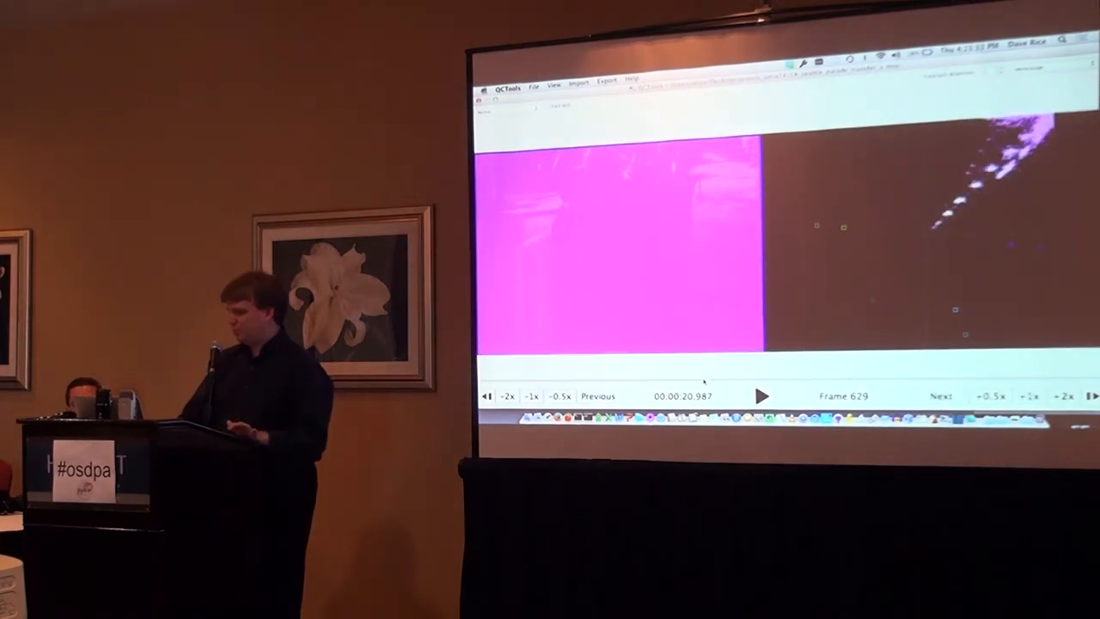
click(762, 395)
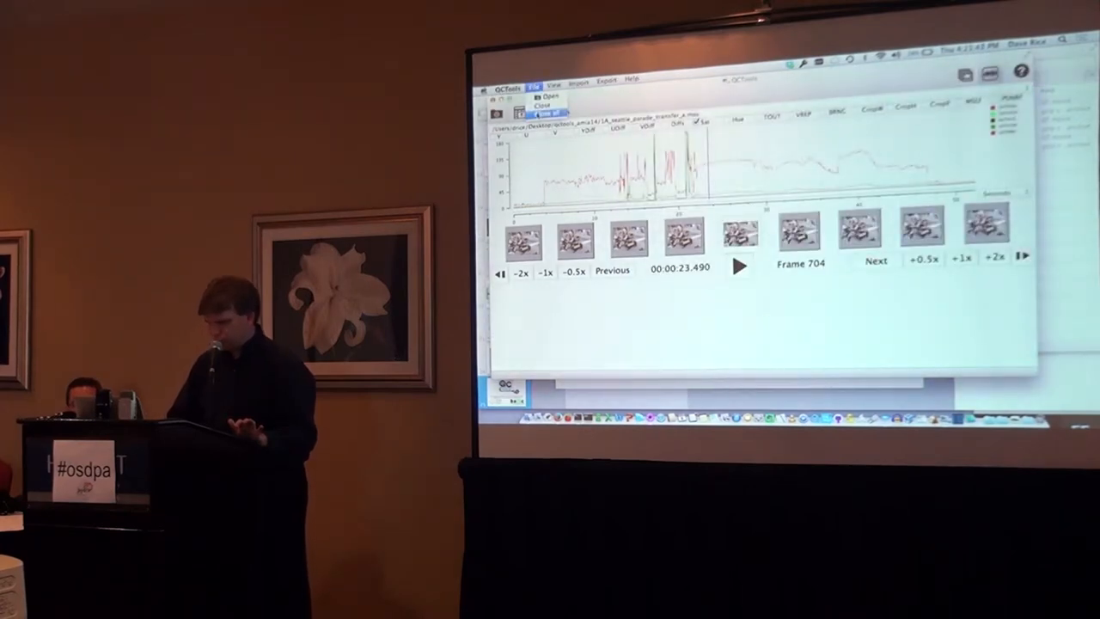
- Open the colour bars test file with the running timecode
click(556, 97)
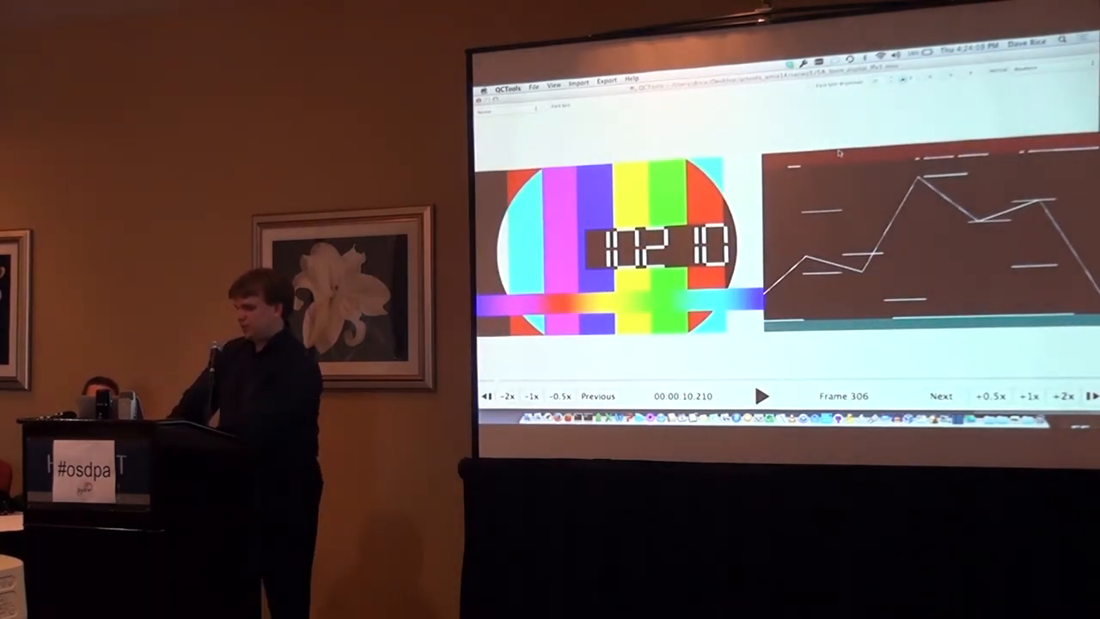
- Show the Vectorscope beside the colour bars and play the pattern
click(761, 395)
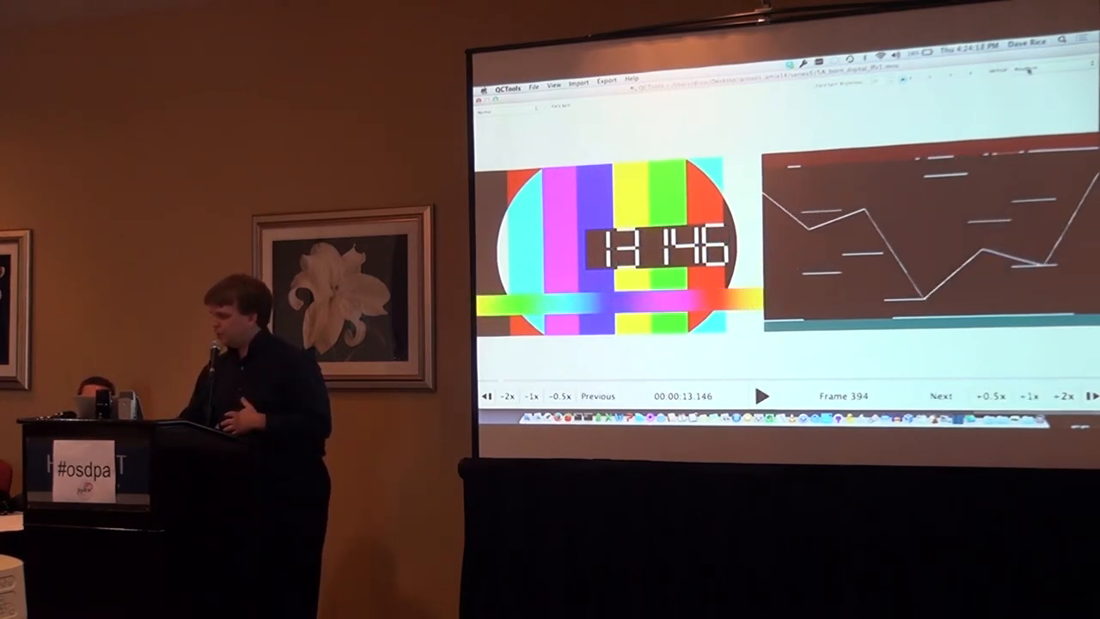
click(764, 395)
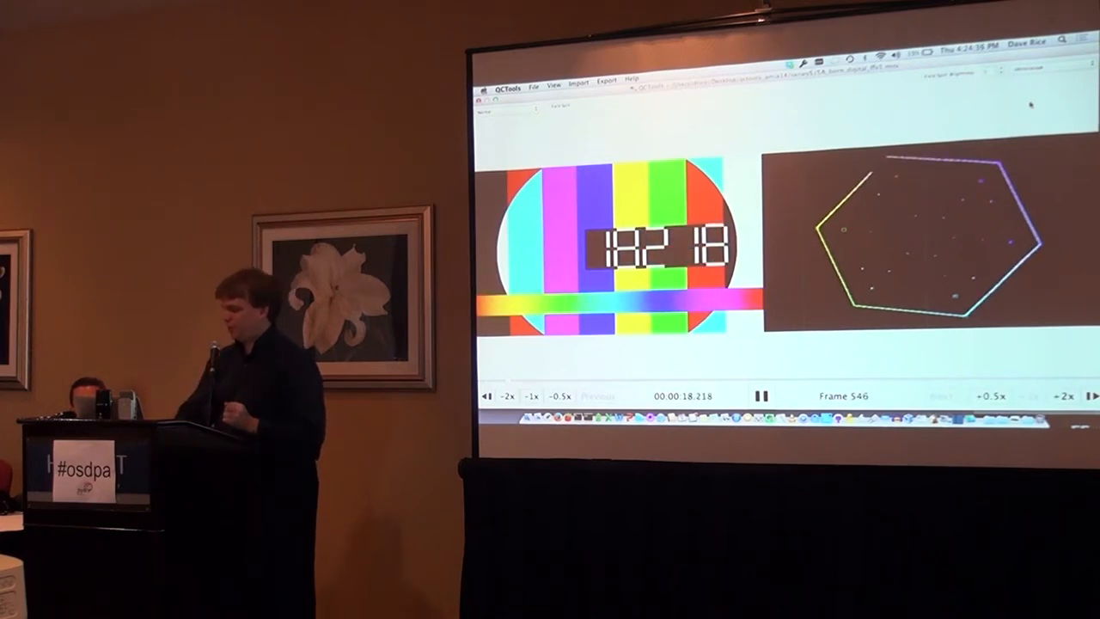
- Switch the right view to another filter and return the colour-bar player to frame 0
click(760, 395)
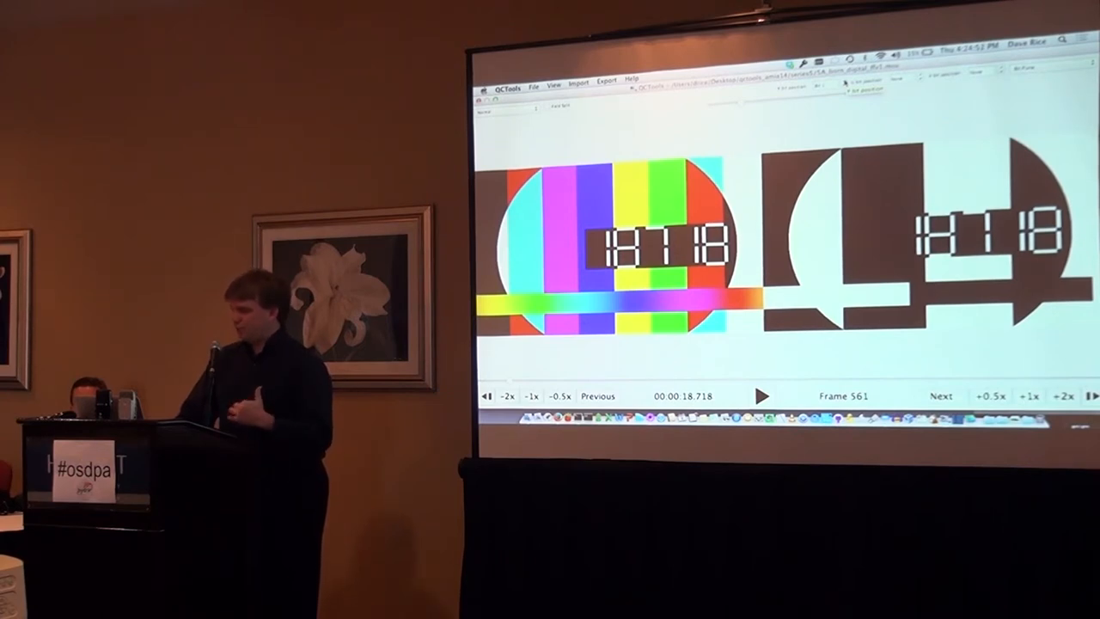
click(761, 395)
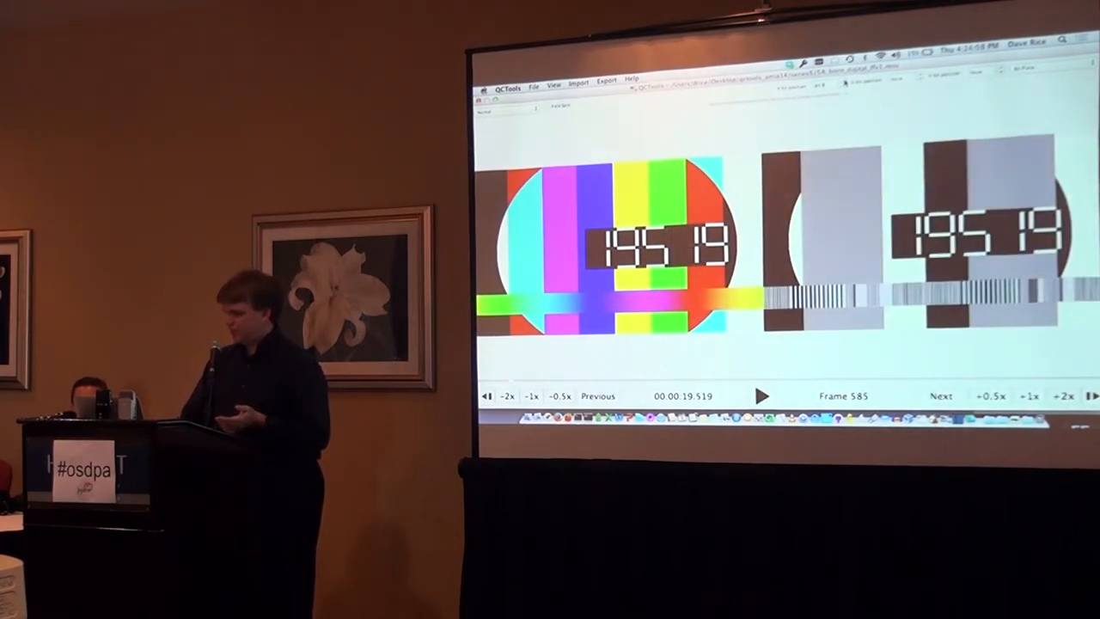
click(761, 395)
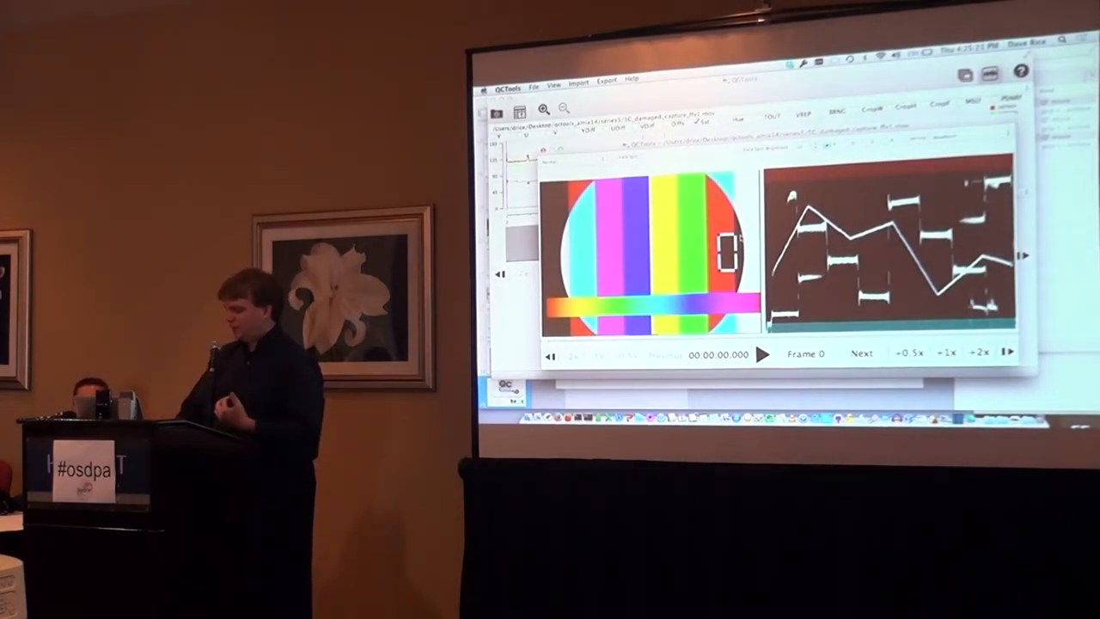
- Load the close-up face clip with the noisy bit-plane view on the right
click(762, 354)
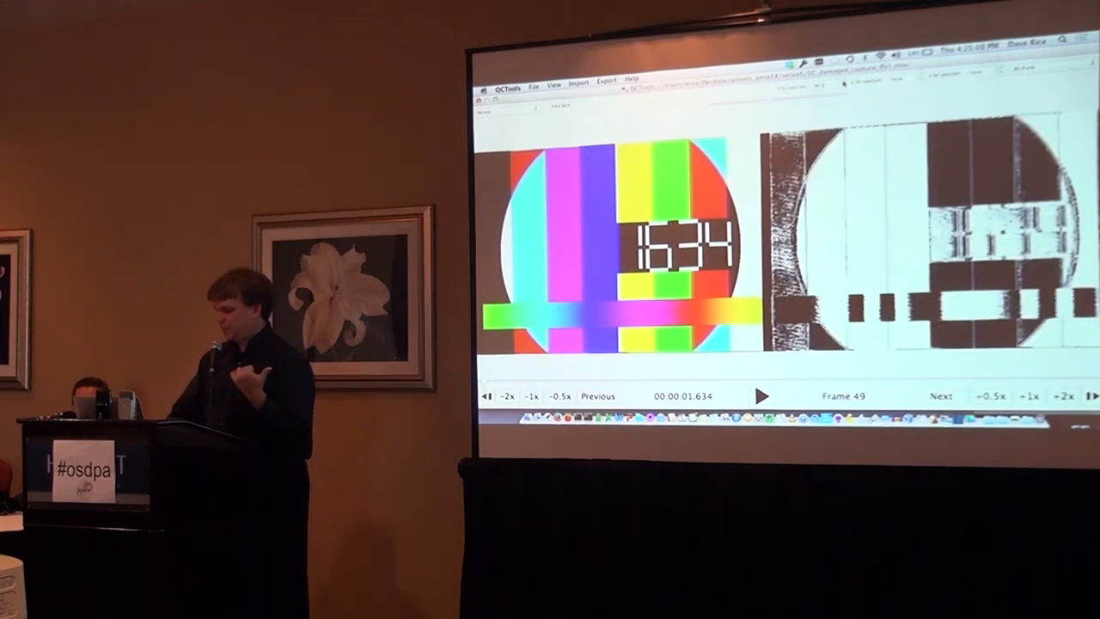
click(762, 396)
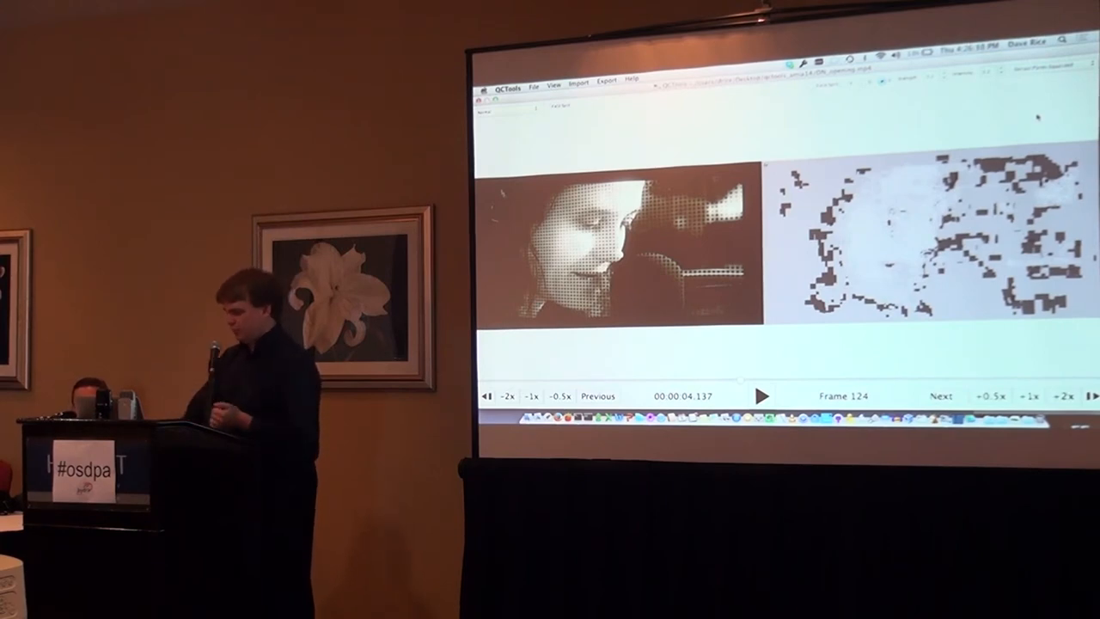
- Play the clip briefly, then show the numbers clip with the textured filter on both panes
click(762, 396)
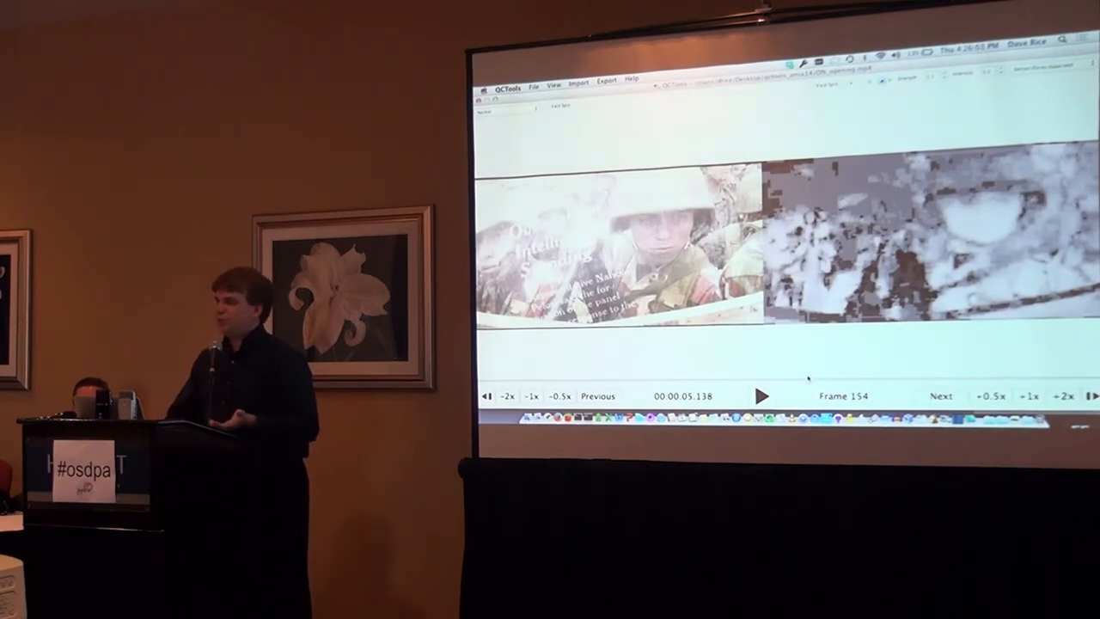
click(761, 396)
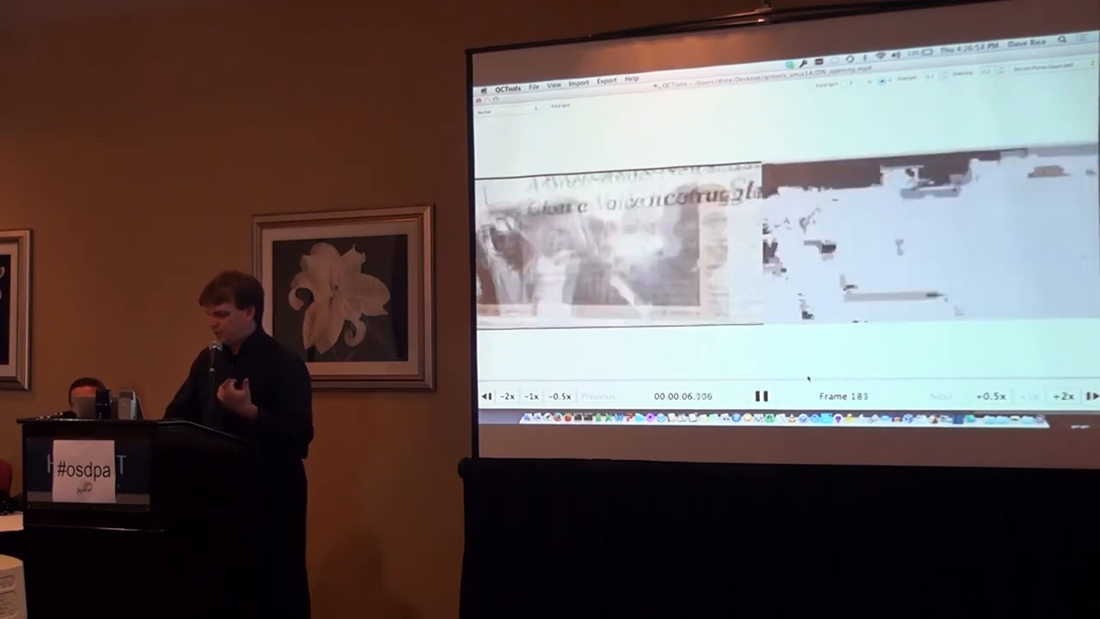
click(760, 395)
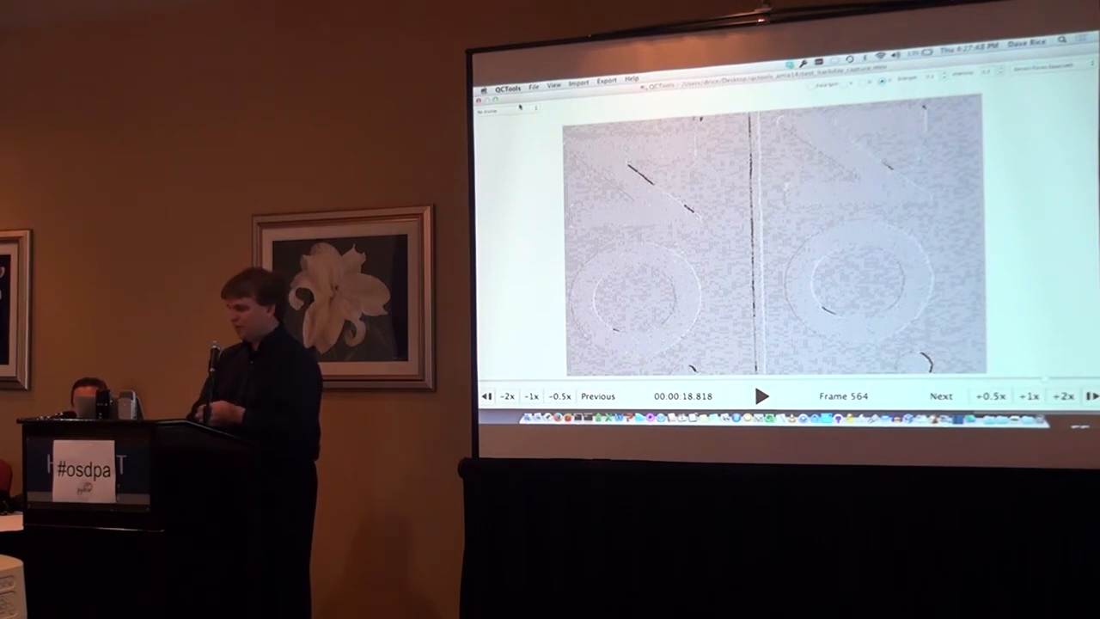
- Stop the player before opening the QCTools Help documentation
click(762, 395)
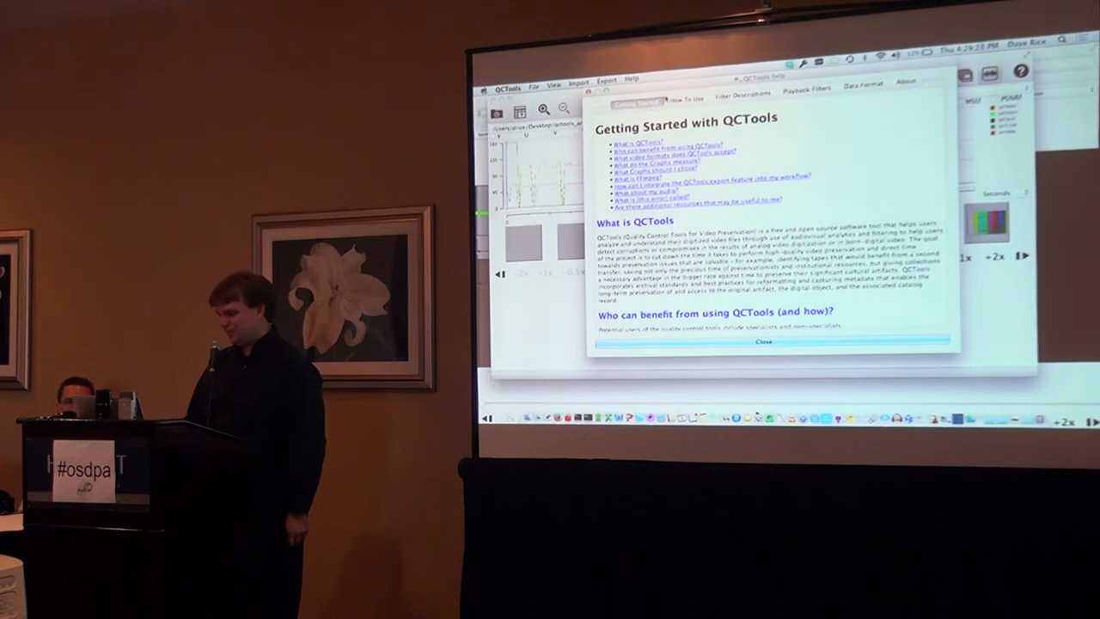
- Browse the How to Use and Filter Descriptions pages, then close the help window
click(679, 93)
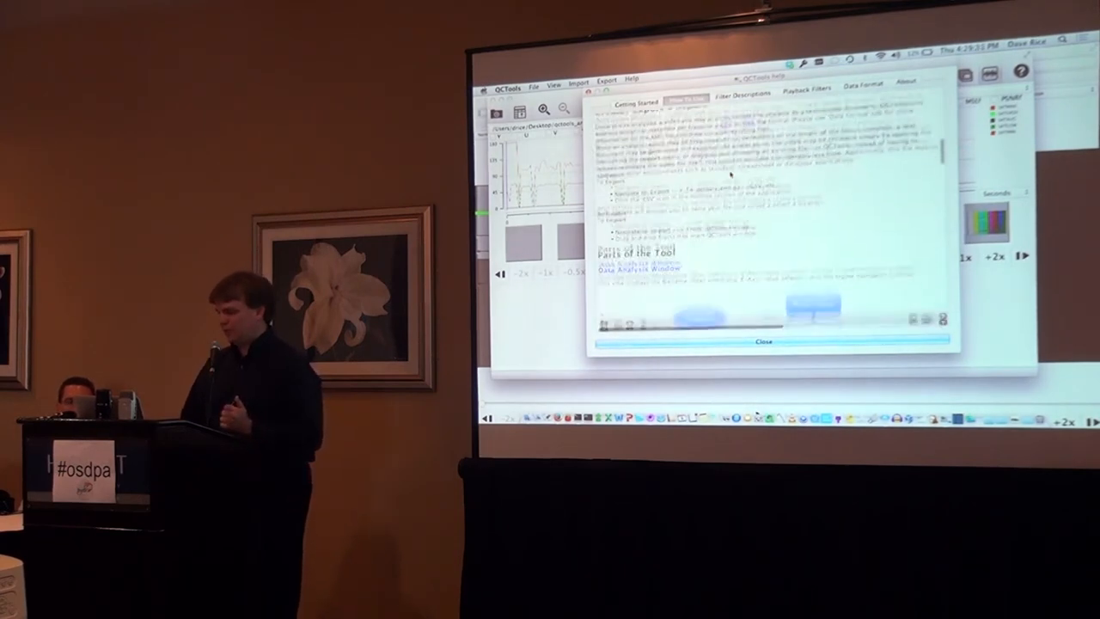
click(741, 93)
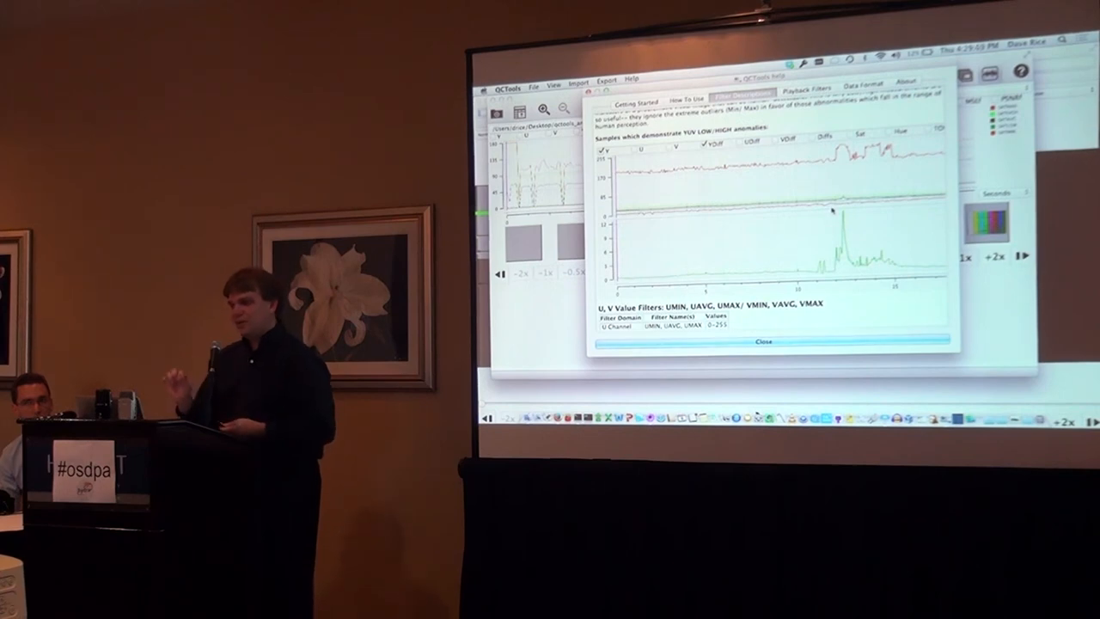
click(763, 340)
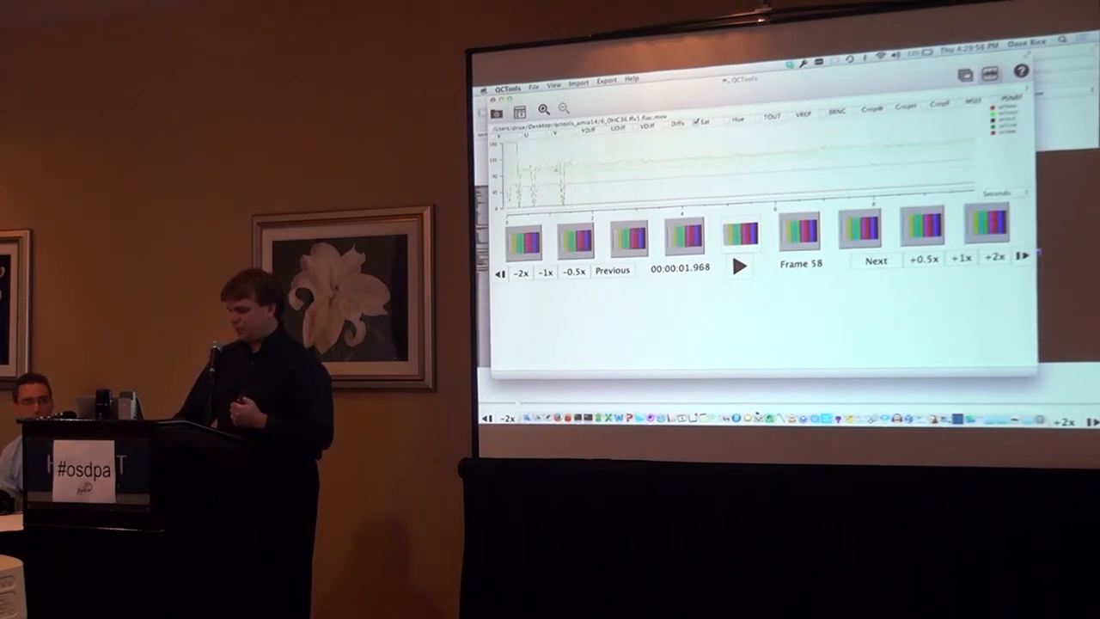
- Reopen QCTools Help and show the Playback Filter Descriptions page
click(612, 268)
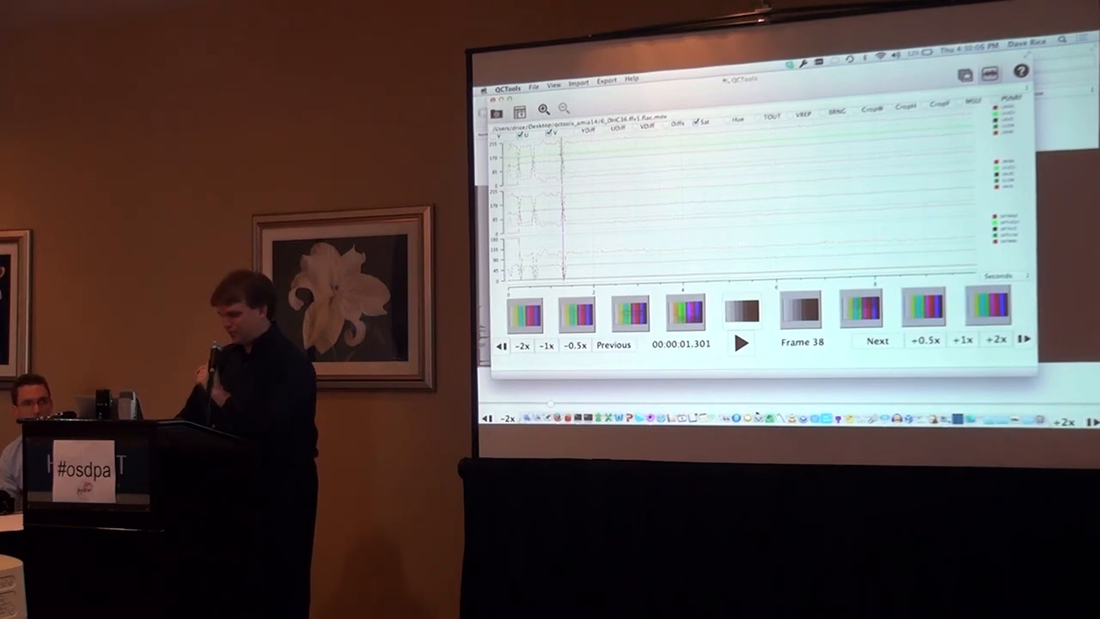
click(615, 344)
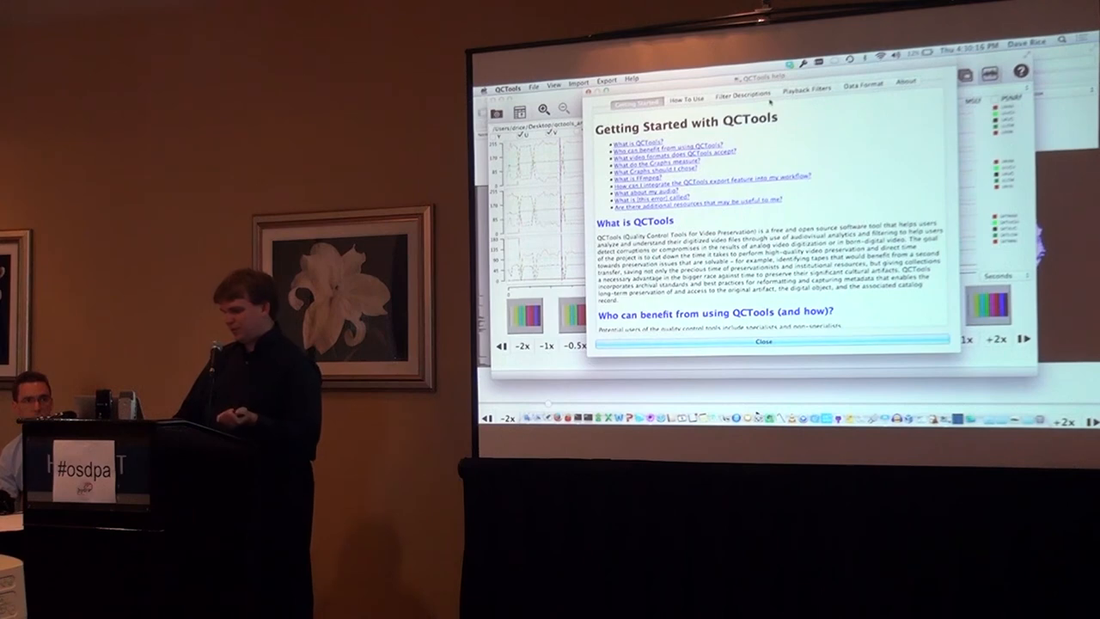
click(804, 86)
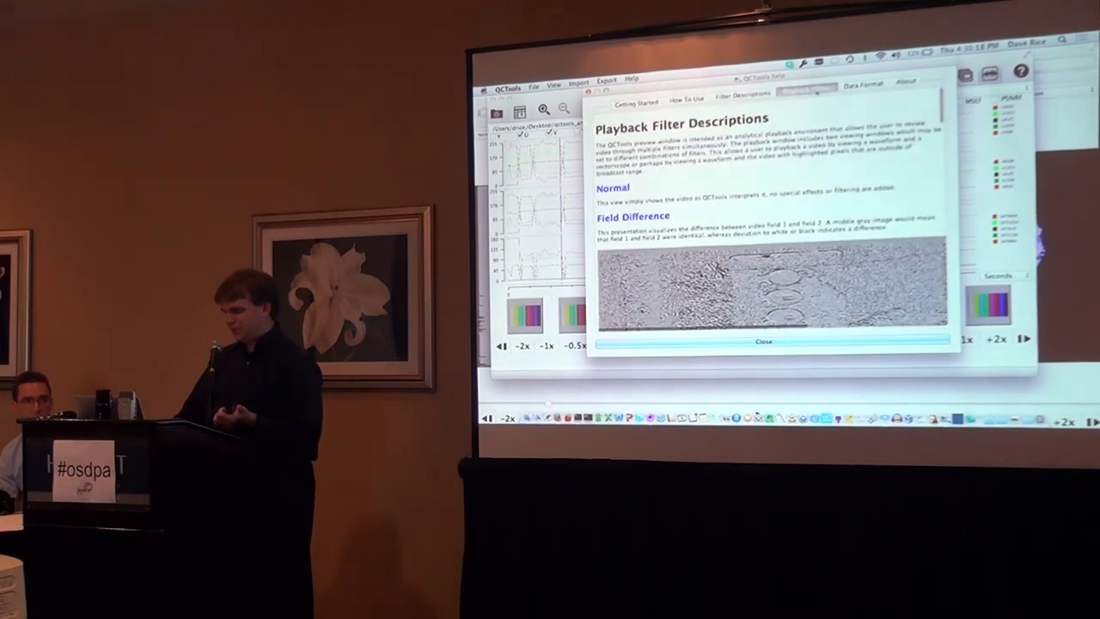